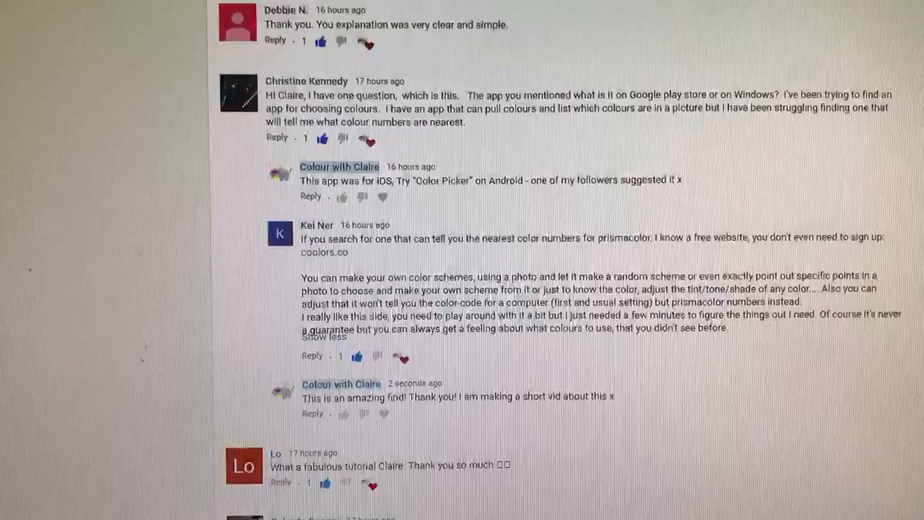
# - Scroll past the YouTube comments and bring up the coolors.co homepage
pyautogui.scroll(-3)
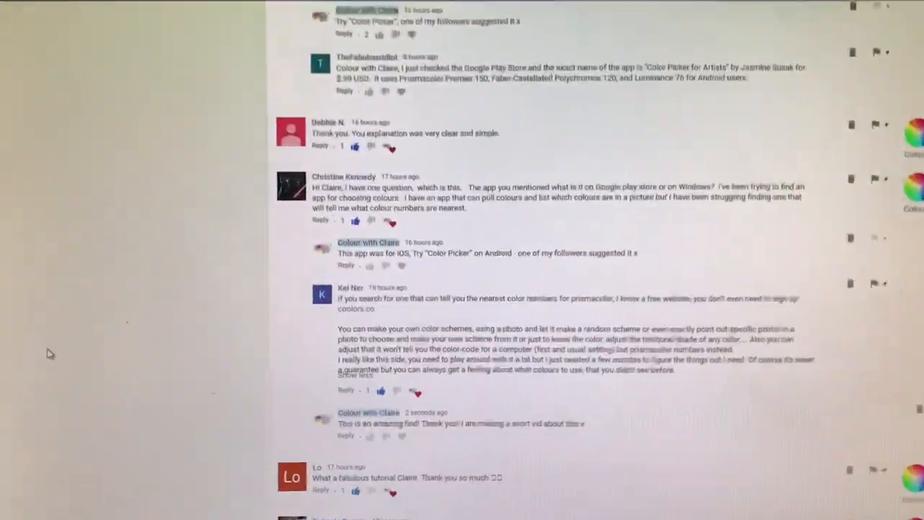
pyautogui.scroll(-3)
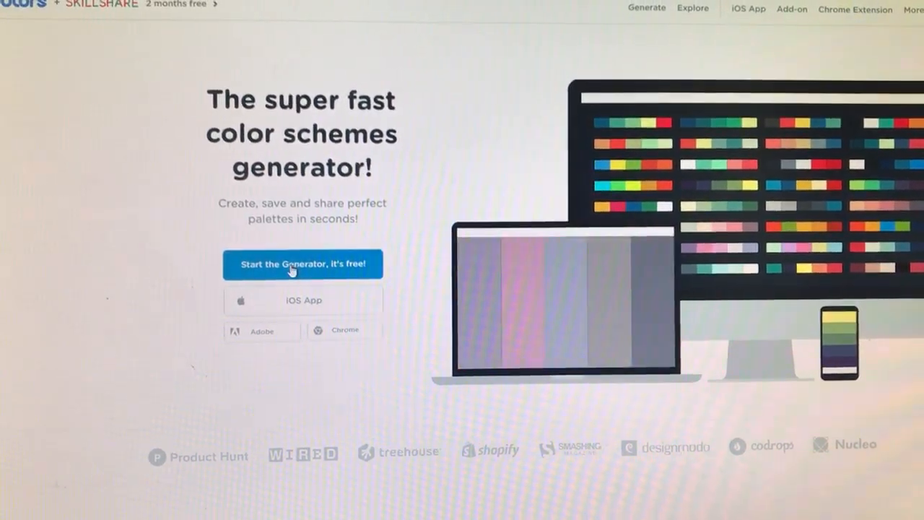
# - Start the free Coolors generator to get a five-colour palette with pencil names
pyautogui.click(302, 264)
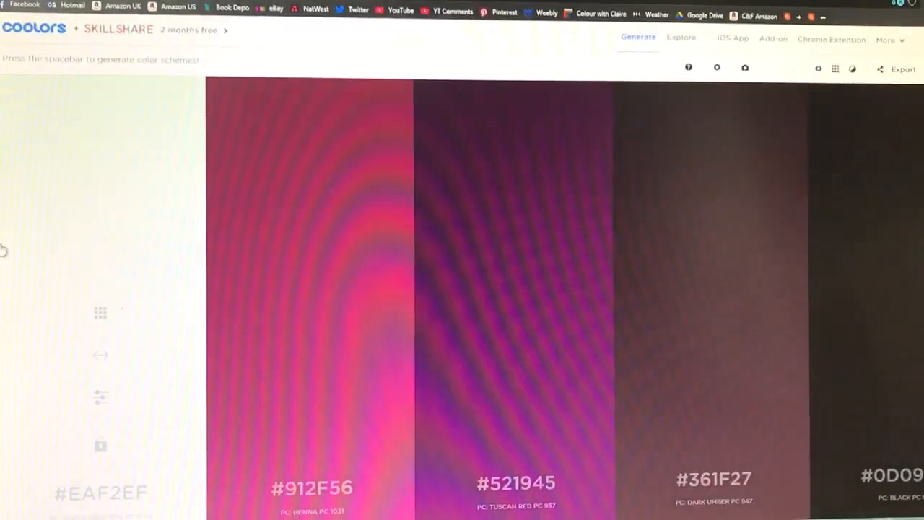
pyautogui.moveTo(779, 241)
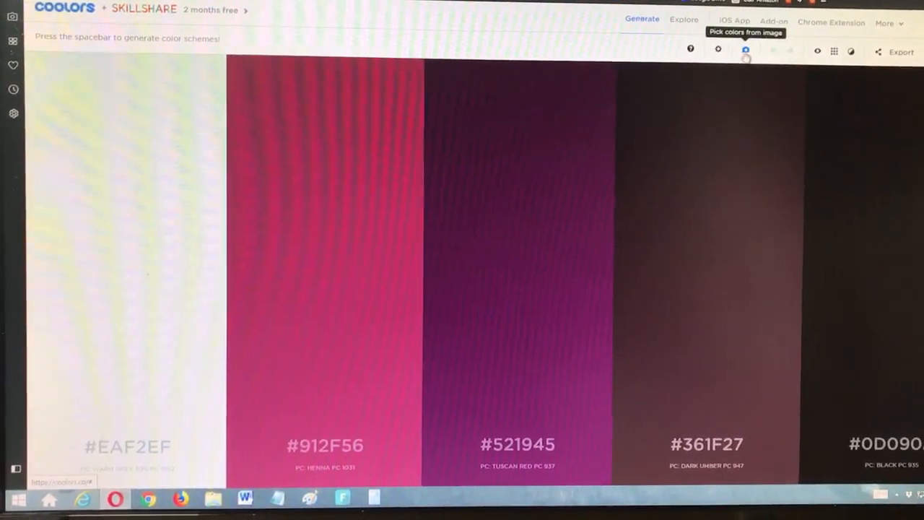
# - Pick colours from the uploaded red lantern photo and select a red swatch
pyautogui.click(747, 51)
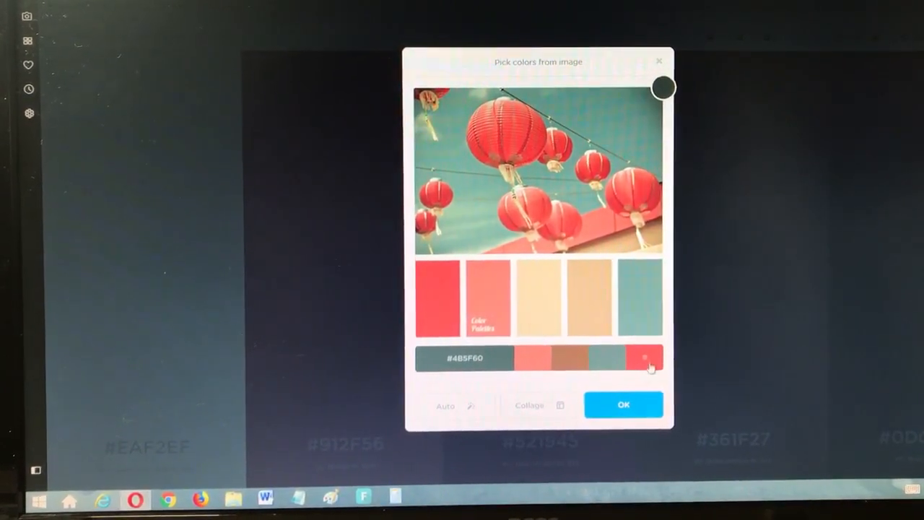
pyautogui.click(623, 403)
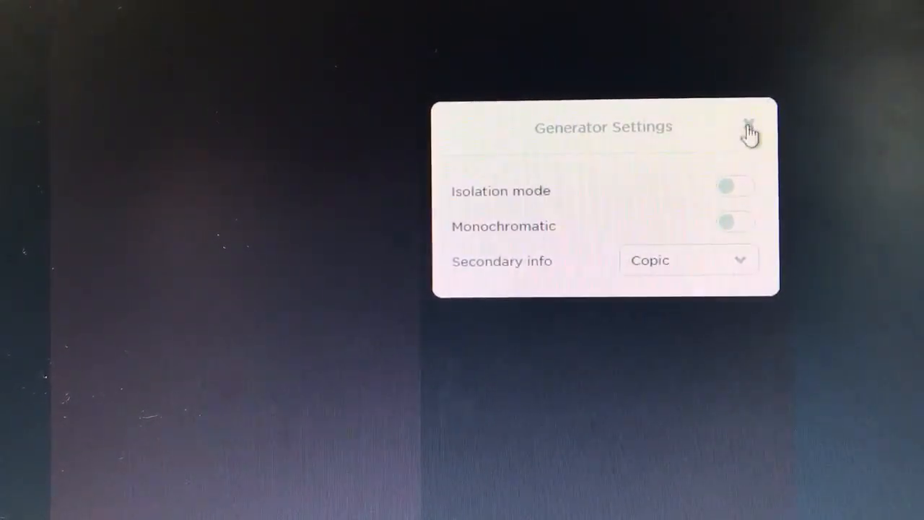
# - Close the generator settings with Copic chosen as secondary info
pyautogui.click(750, 127)
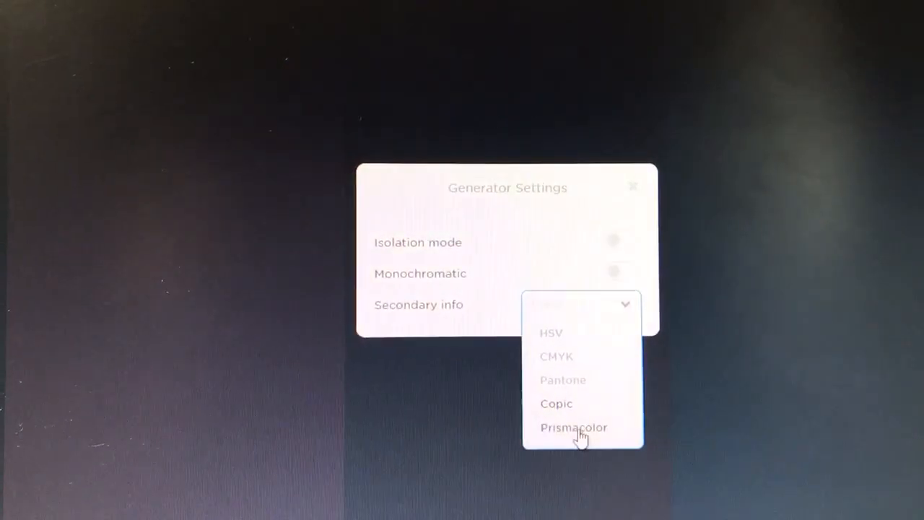
# - Choose Prismacolor as secondary info so swatches show names like Peach and Burnt Ochre
pyautogui.click(572, 427)
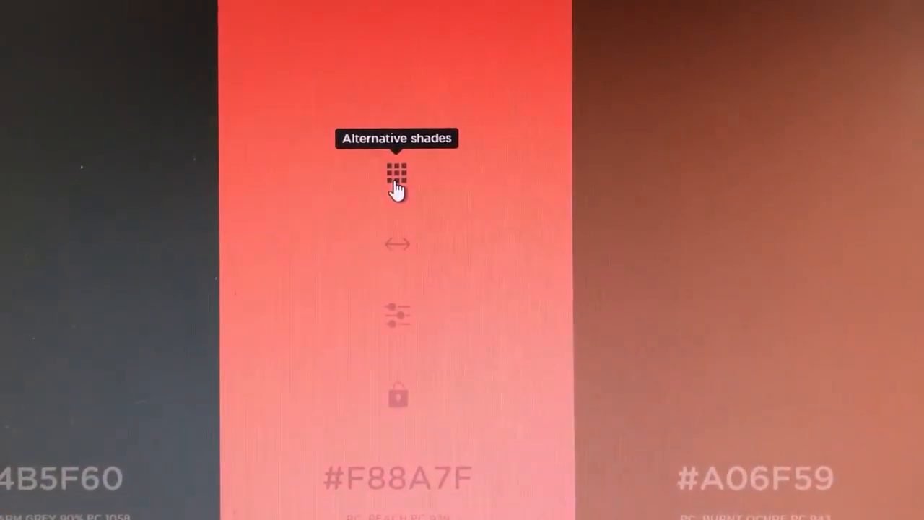
# - Show alternative shades of #F88A7F, from pale pink to dark maroon
pyautogui.click(395, 172)
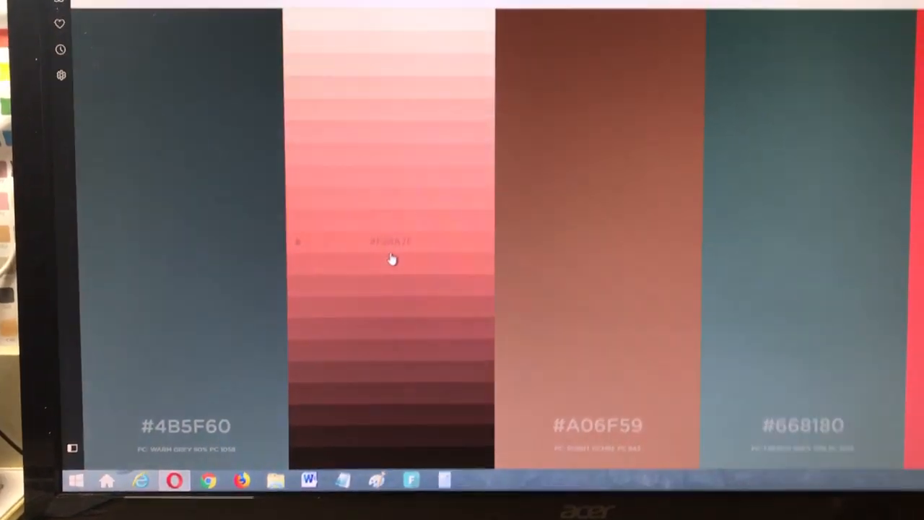